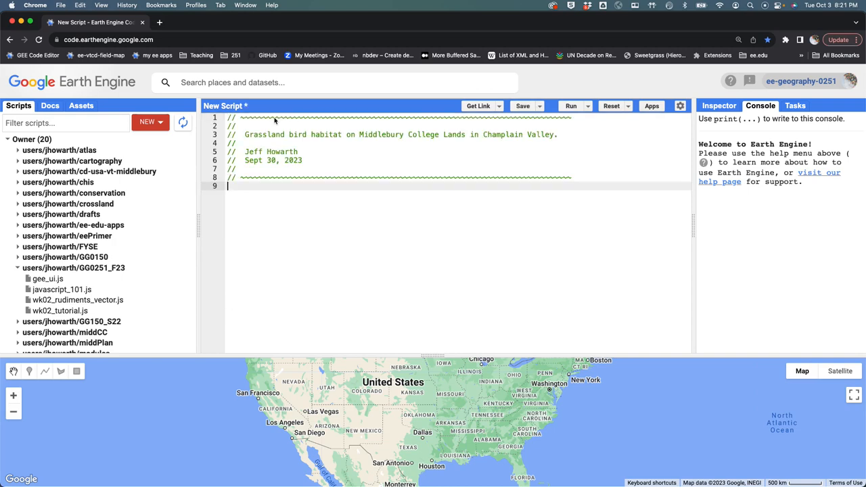
# Step: Replace 'Sept 30, 2023' with 'Oct 3, 2023' in the header comment's date line
pyautogui.click(523, 105)
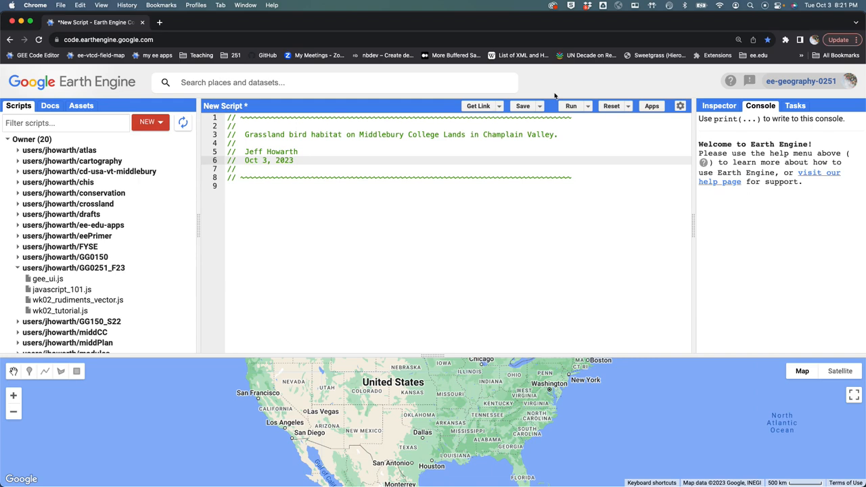
# Step: Save the script as wk04_grassland_bird_habitat.js in the GG0251_F23 repository
pyautogui.click(523, 105)
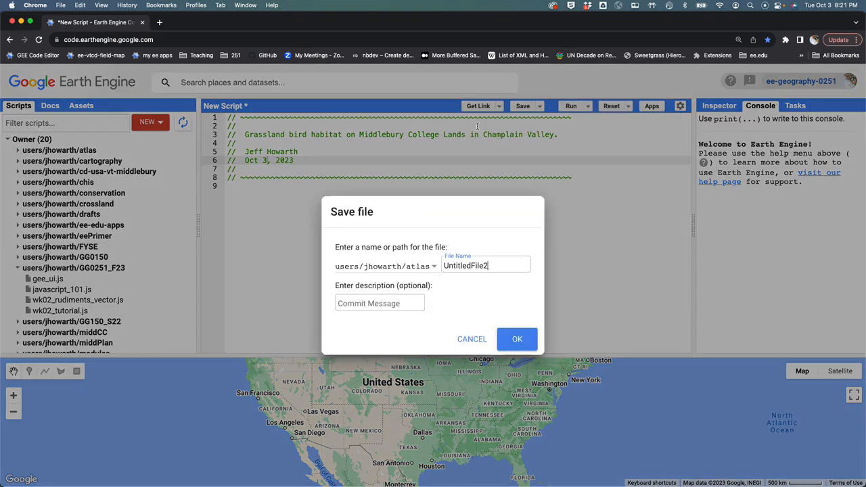
pyautogui.click(433, 265)
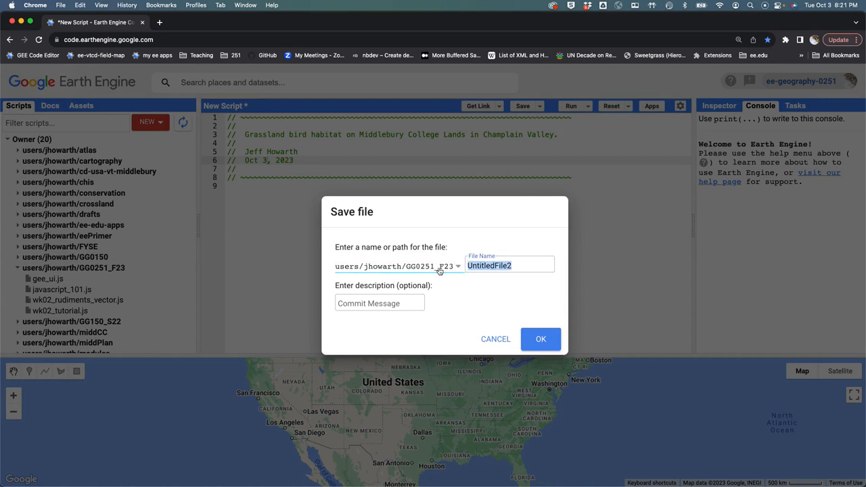
pyautogui.write('wk04_')
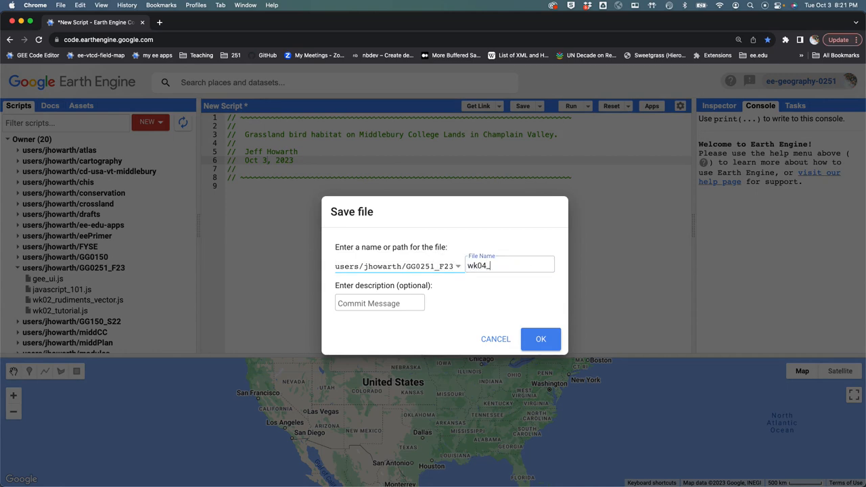
pyautogui.write('grasslan')
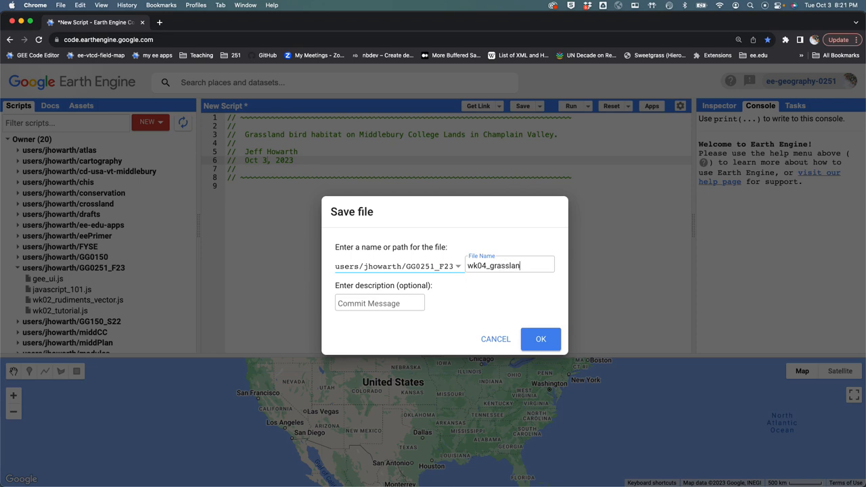
pyautogui.write('d_bird')
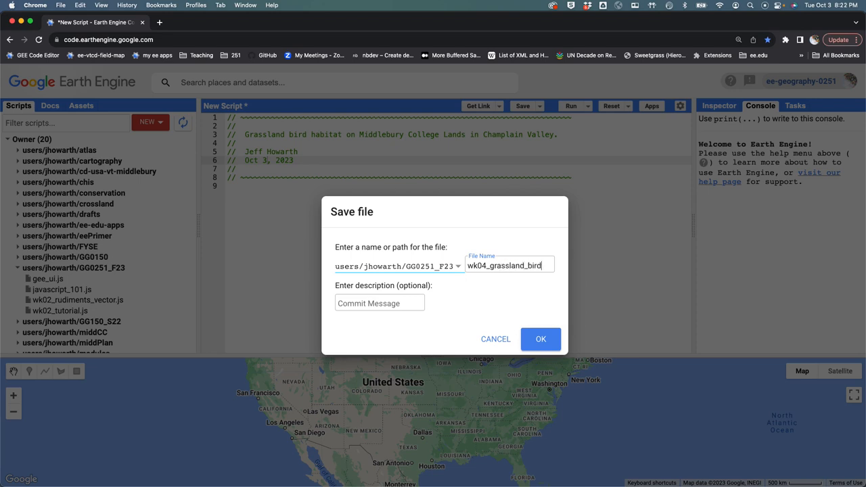
pyautogui.write('_habitat.js')
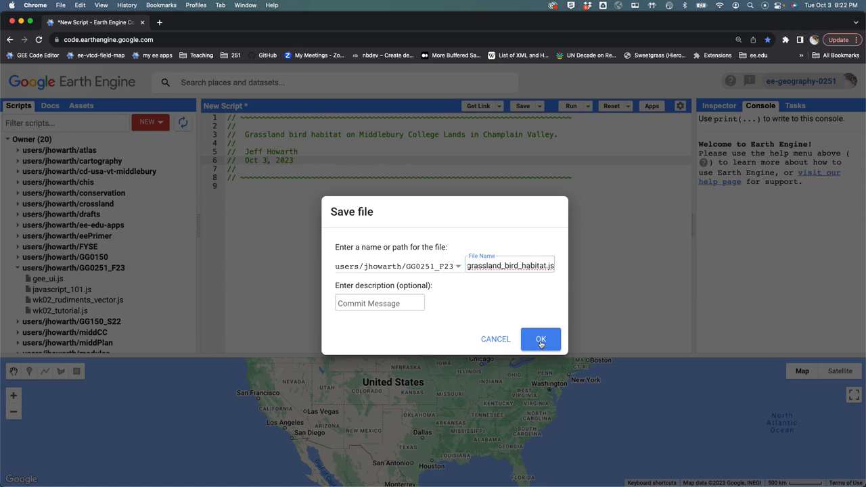
pyautogui.click(541, 338)
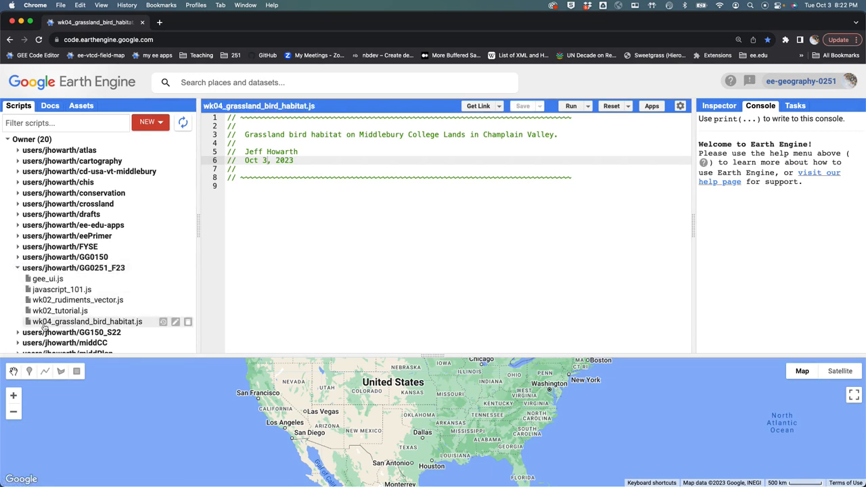
pyautogui.moveTo(384, 108)
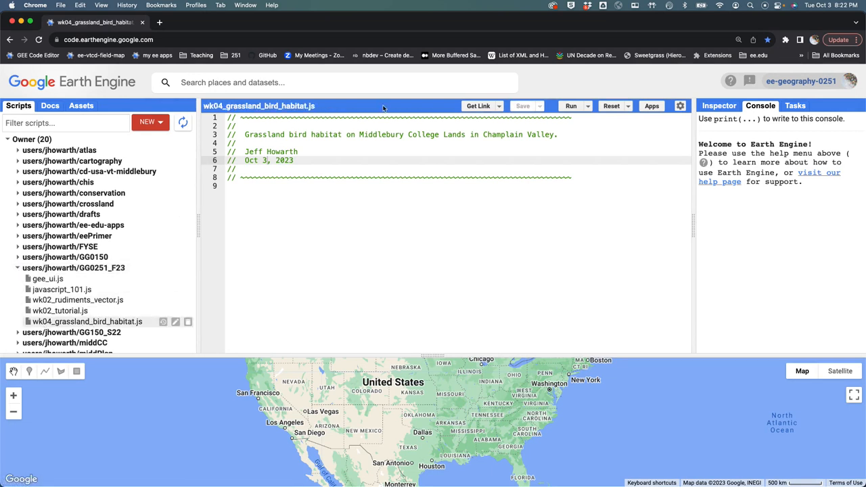